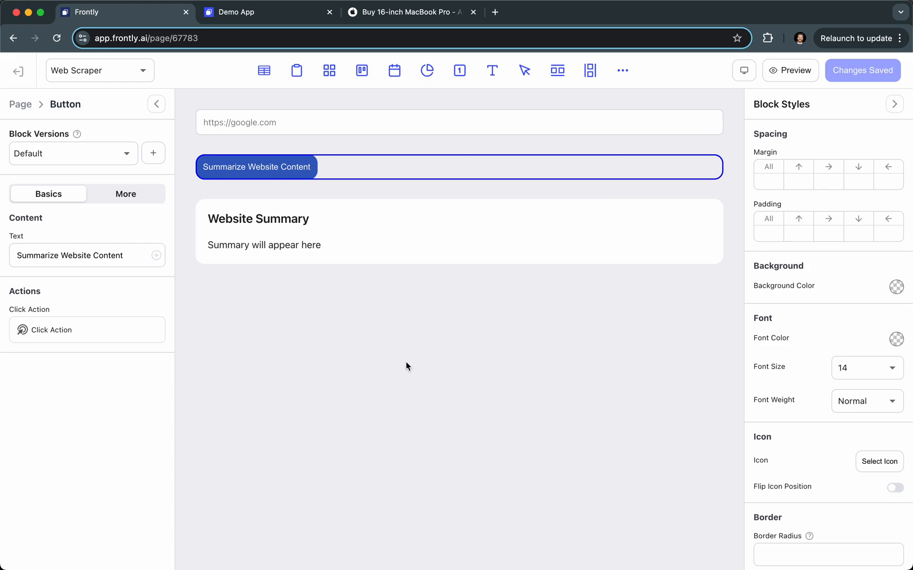
mouse_move(330, 179)
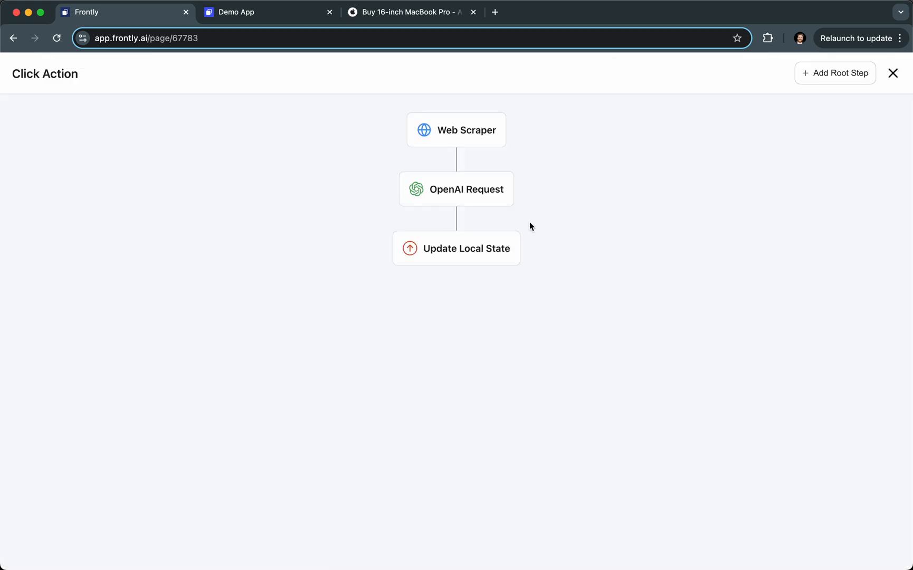
mouse_move(541, 156)
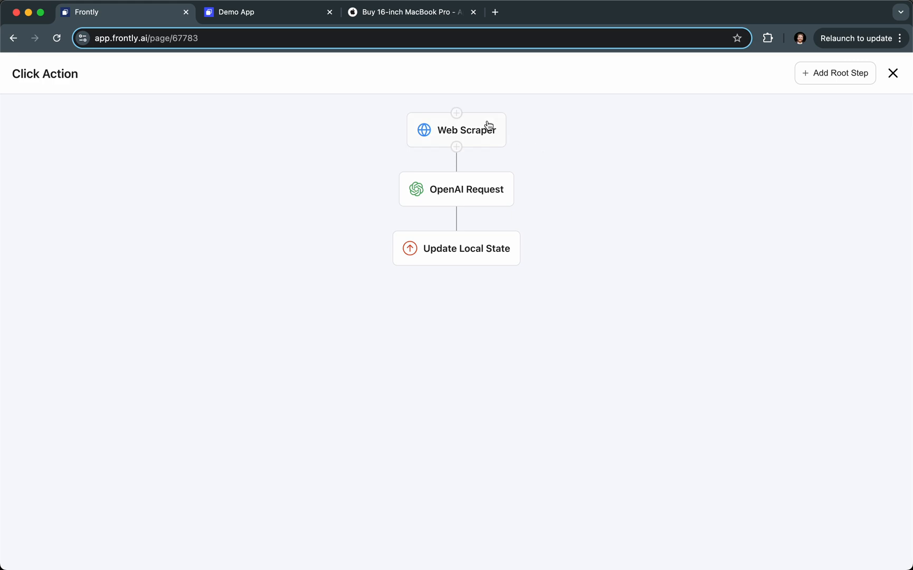
Review the Web Scraper step, confirming its URL comes from {{ form.url }}
left_click(456, 129)
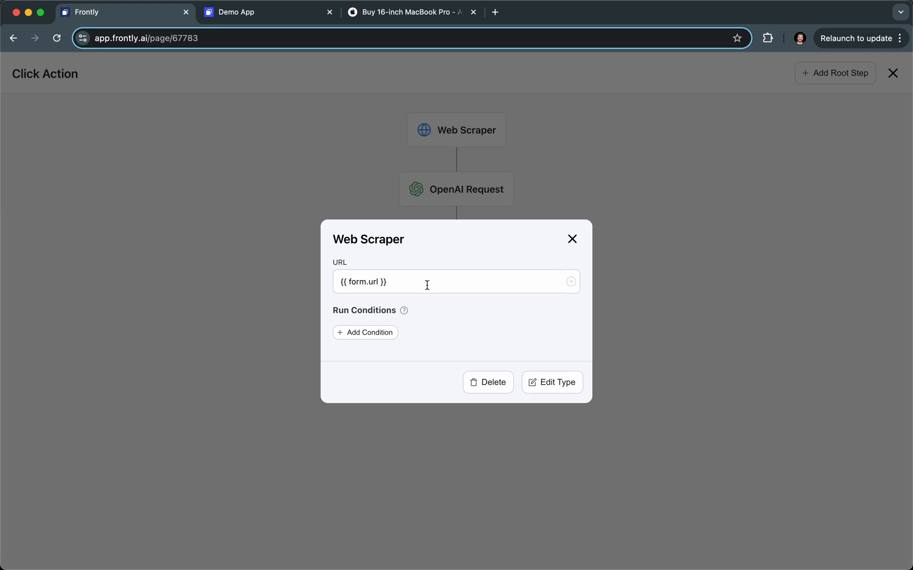
mouse_move(629, 227)
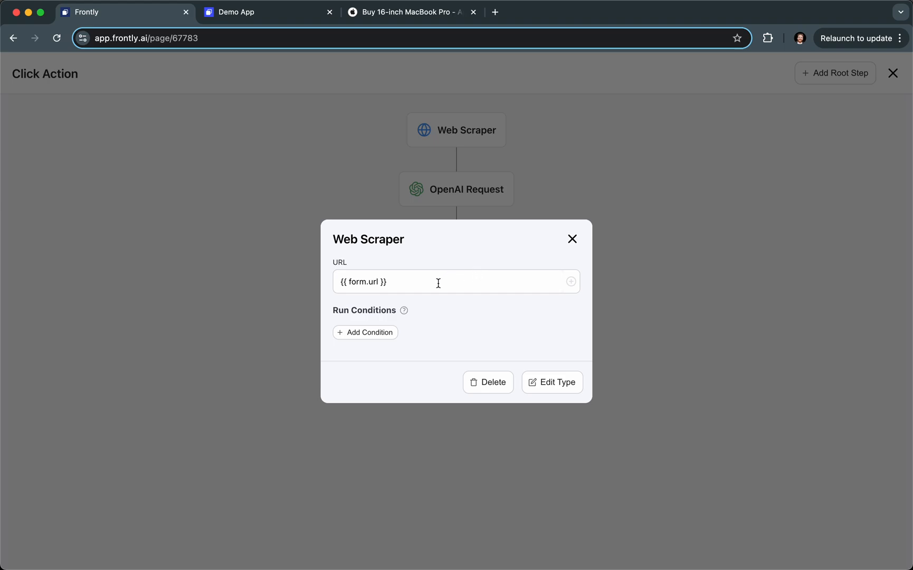
mouse_move(507, 259)
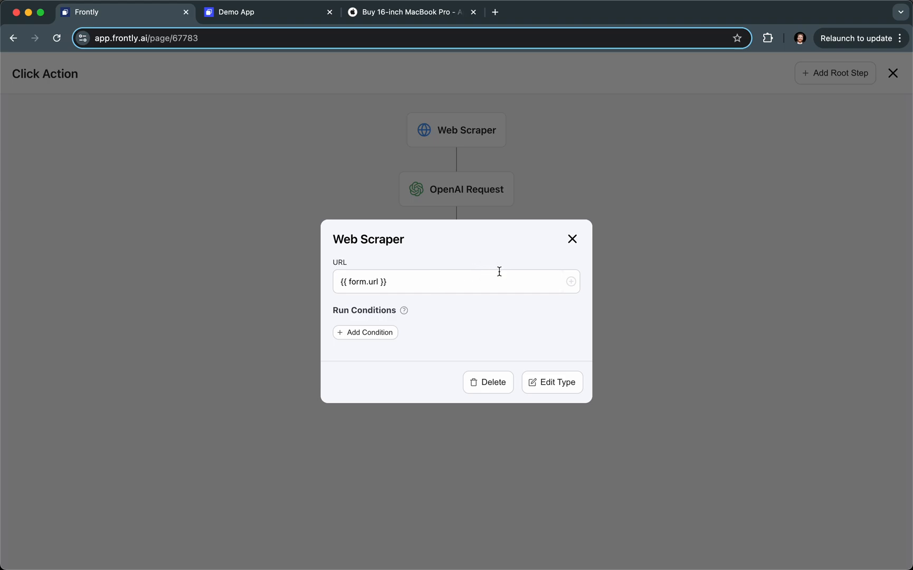
left_click(571, 238)
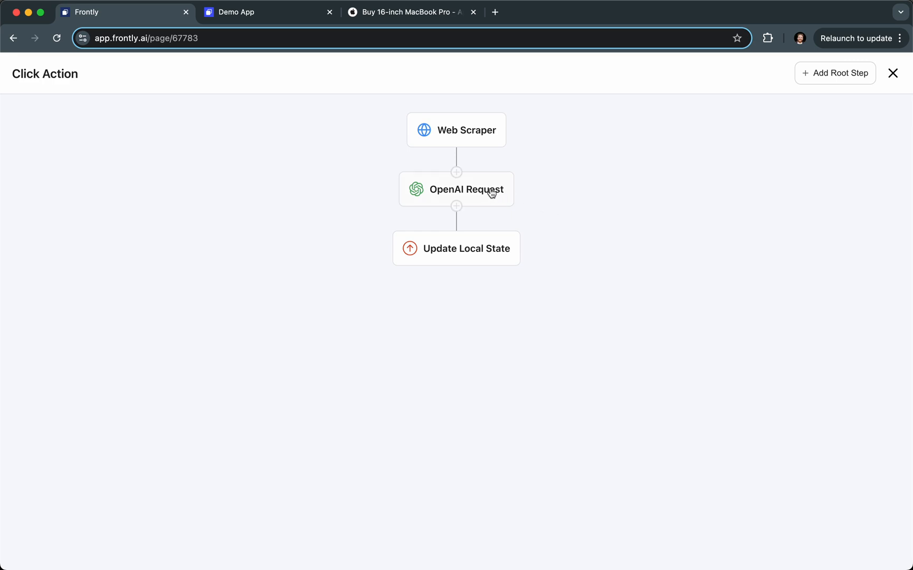
Review the OpenAI Request step's 5-bullet markdown prompt and return to the page editor
left_click(456, 189)
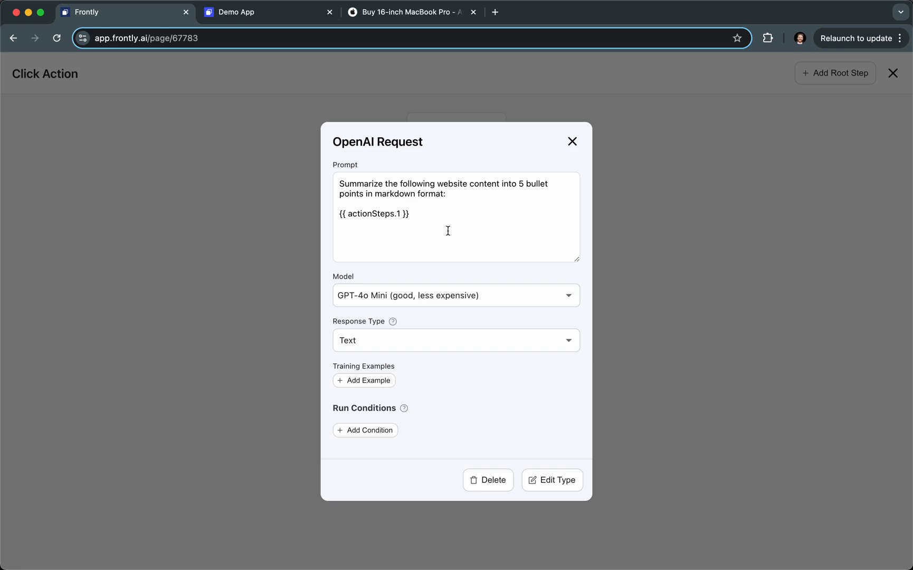
left_click(571, 142)
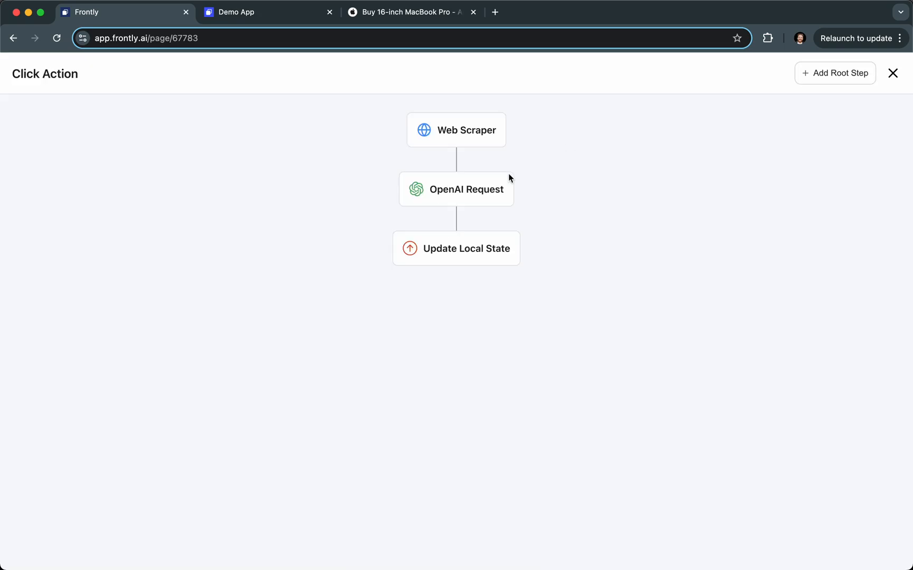
left_click(893, 73)
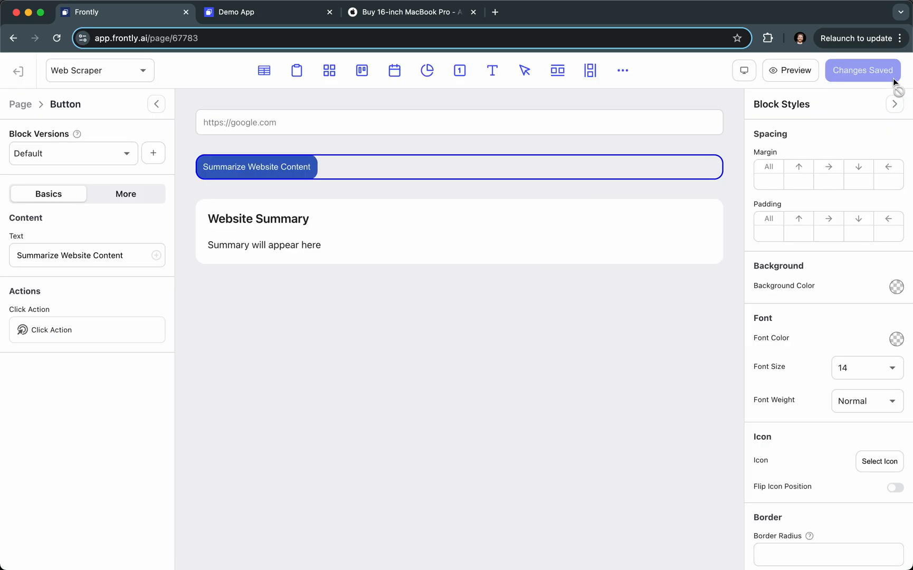
left_click(272, 259)
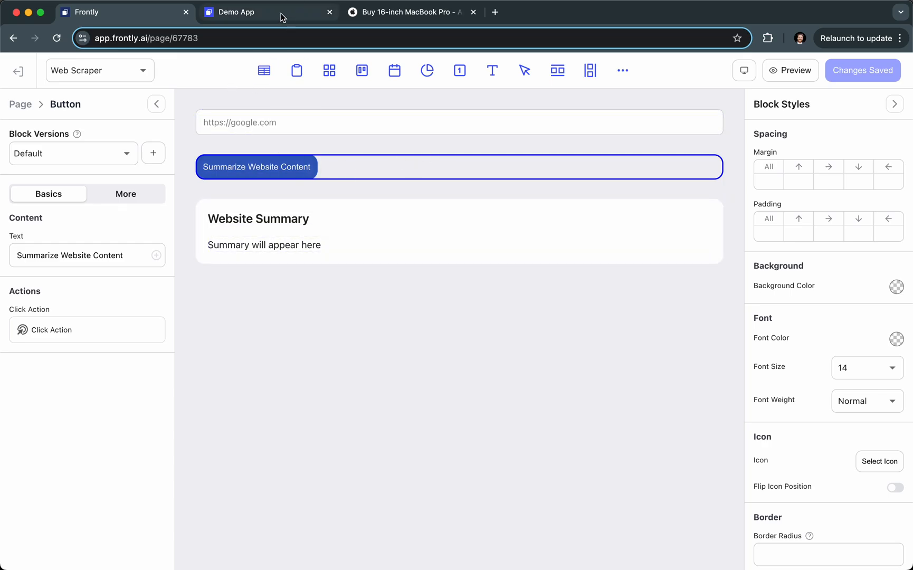
left_click(268, 11)
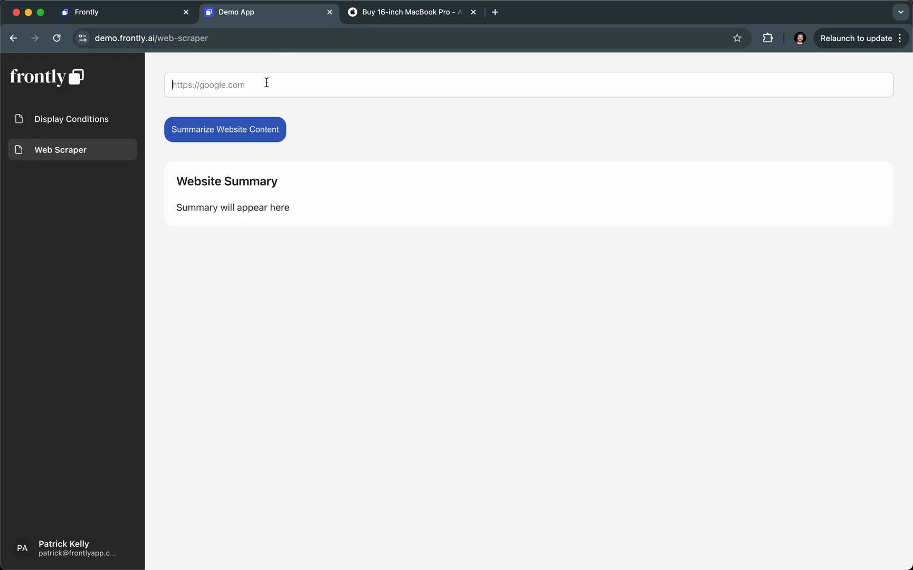
type("https://www.frontly.ai")
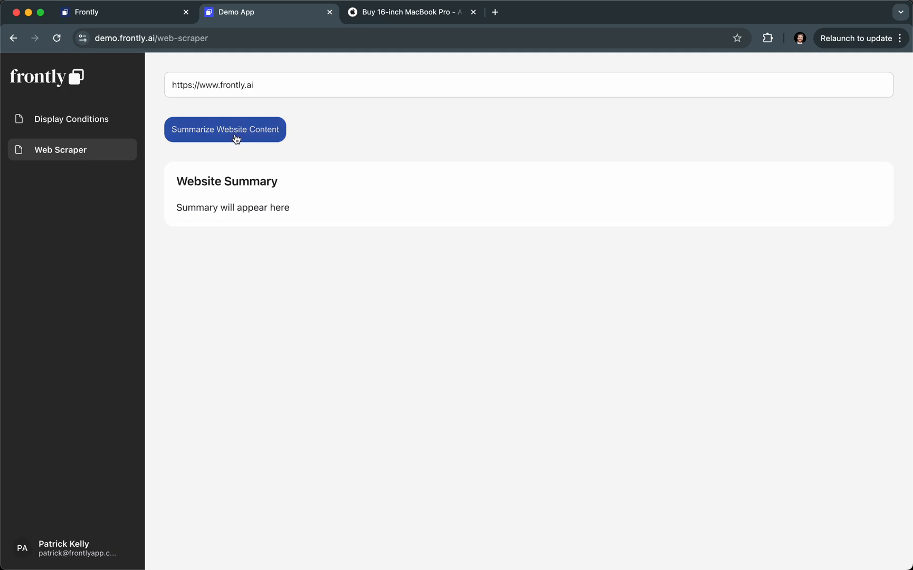
left_click(225, 129)
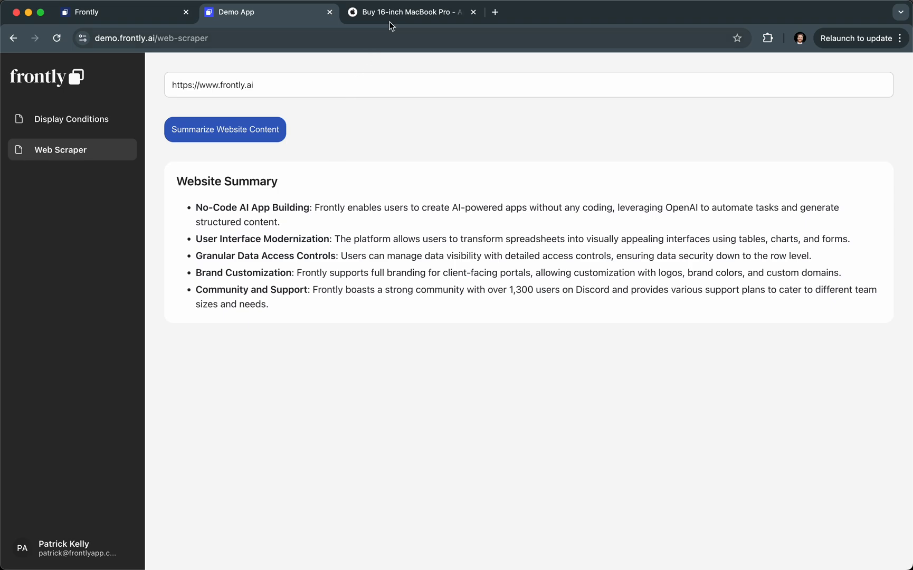
Summarize Apple's 16-inch MacBook Pro store page URL into five bullets
left_click(407, 12)
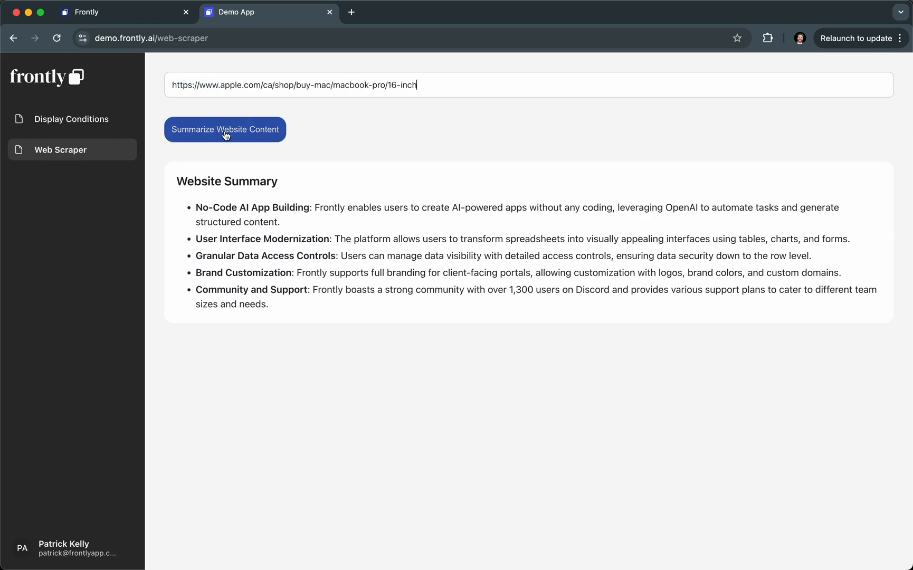
mouse_move(401, 131)
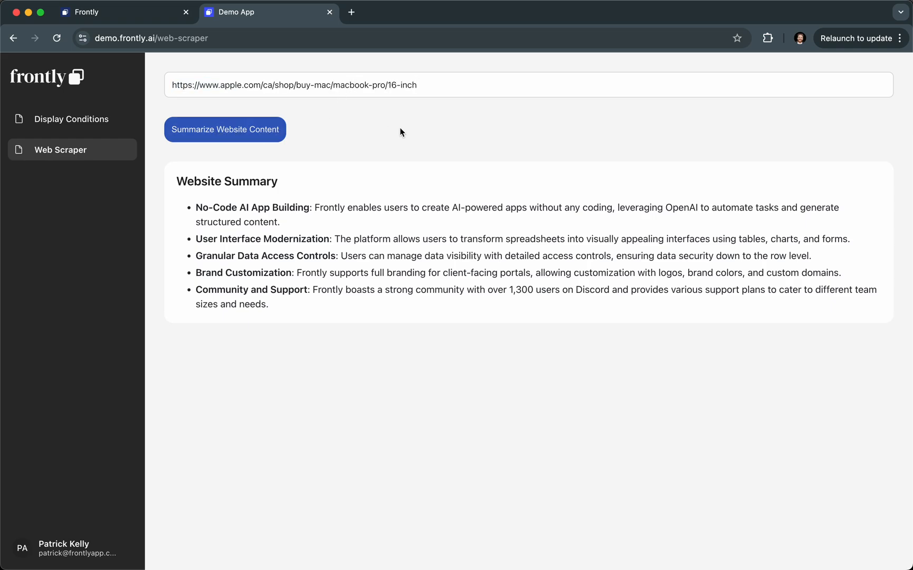
left_click(225, 129)
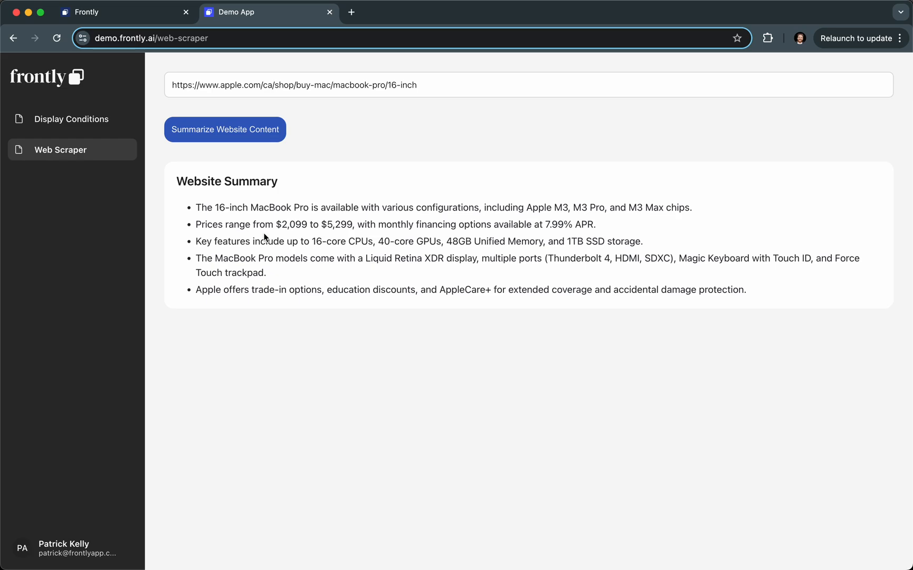
mouse_move(285, 218)
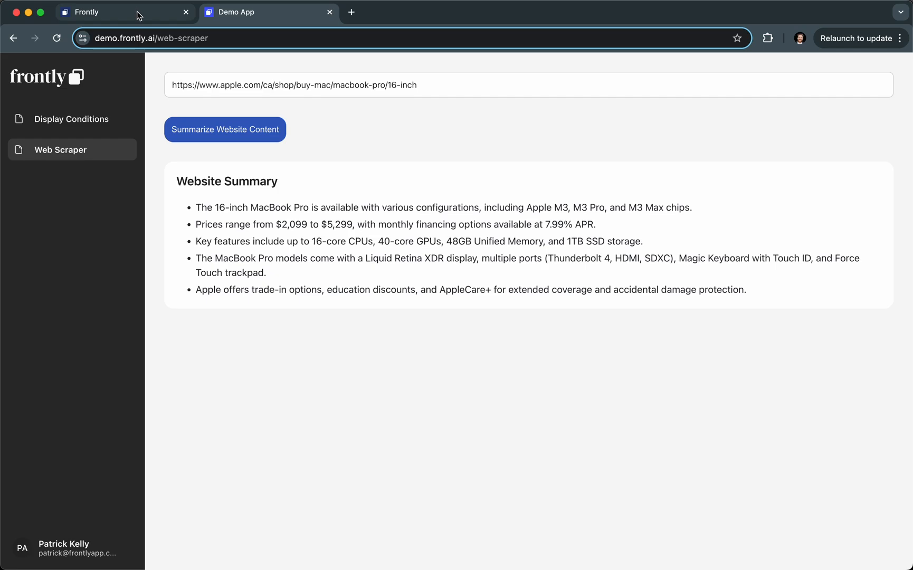
mouse_move(367, 235)
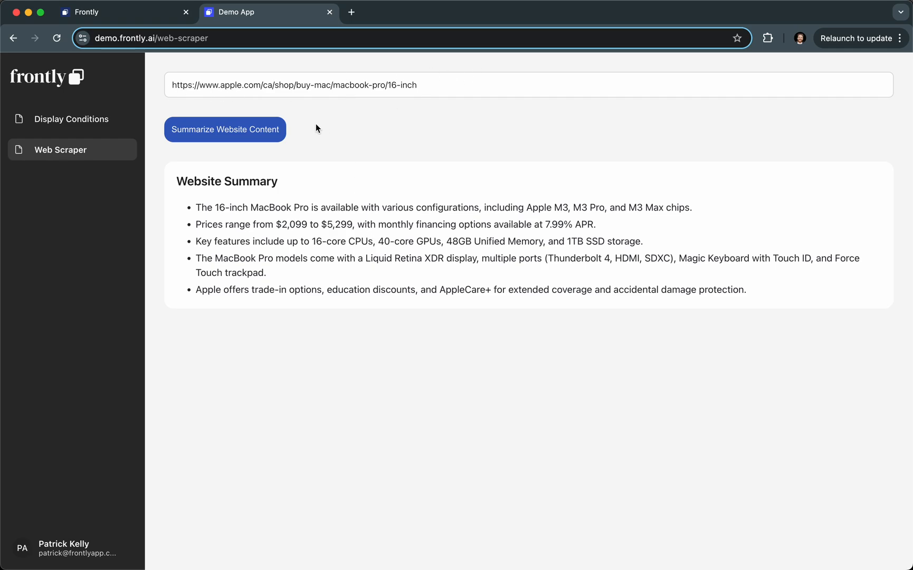
mouse_move(126, 12)
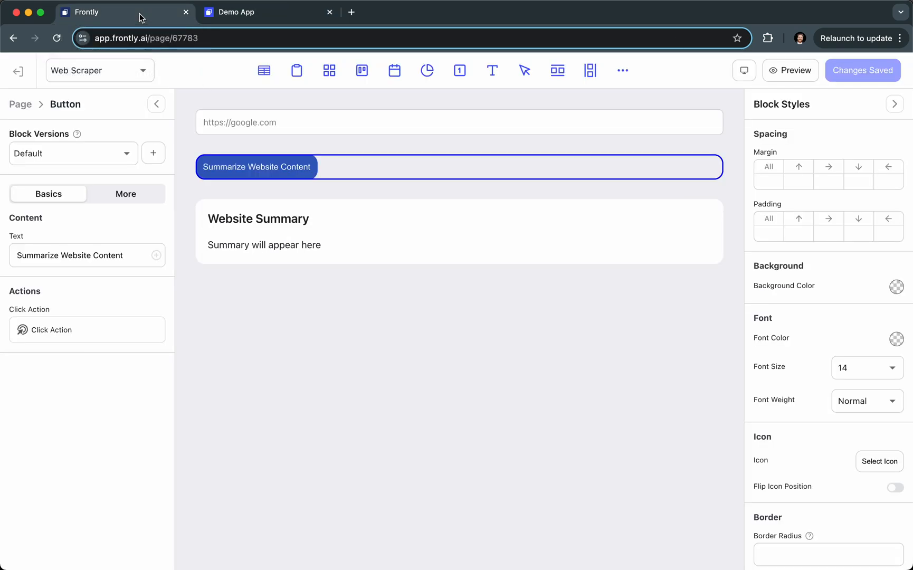
mouse_move(268, 316)
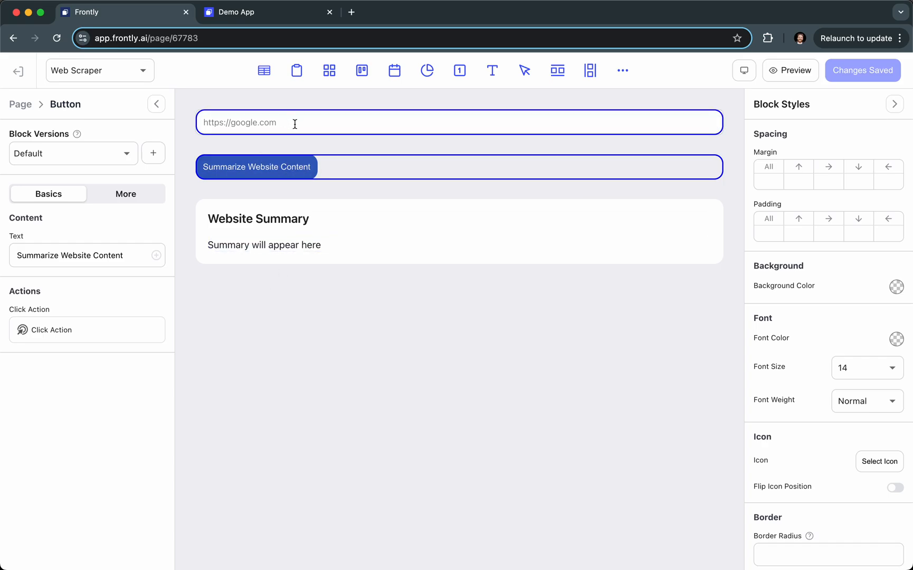
left_click(459, 122)
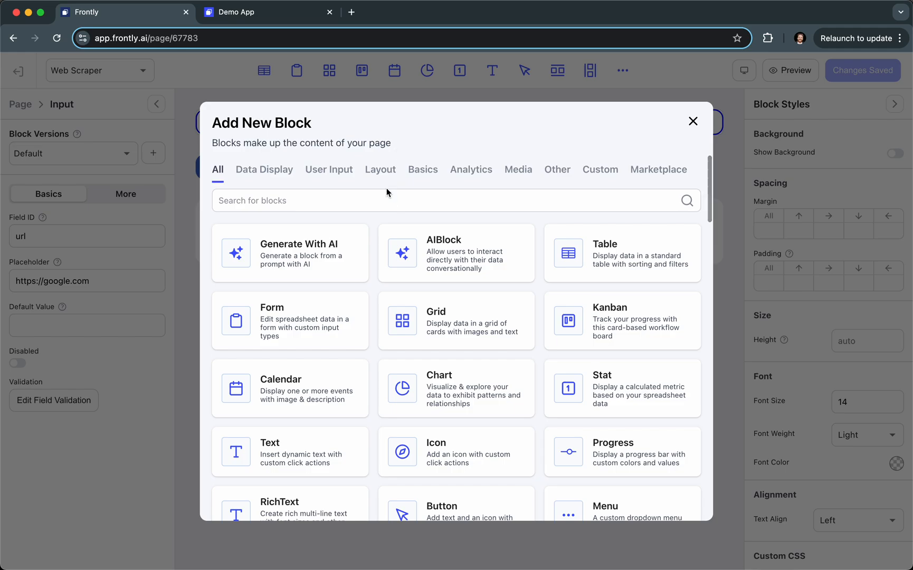
type("input")
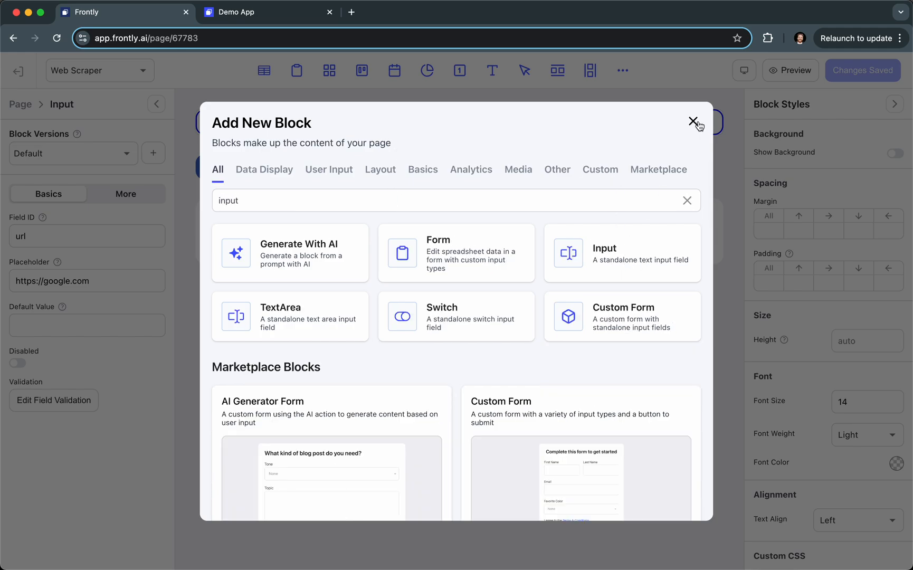
left_click(695, 122)
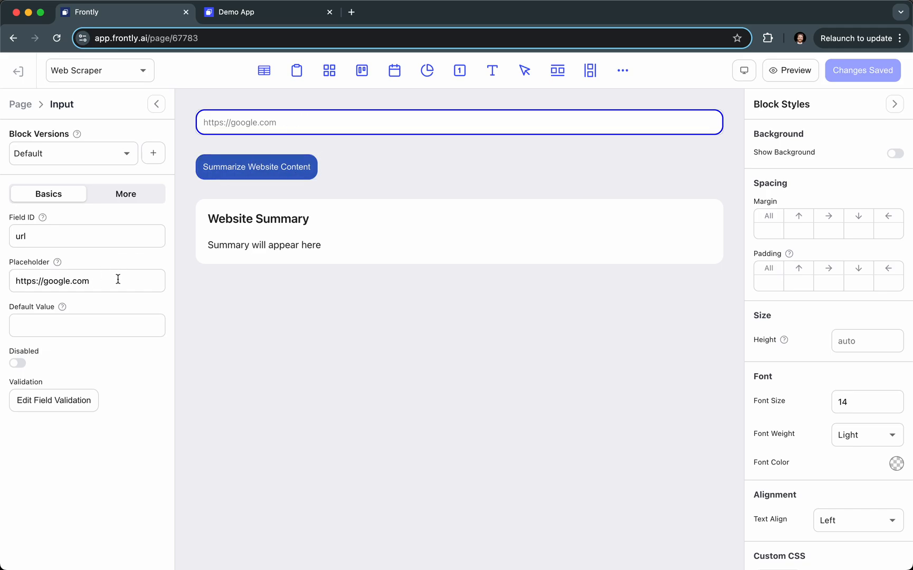
mouse_move(268, 122)
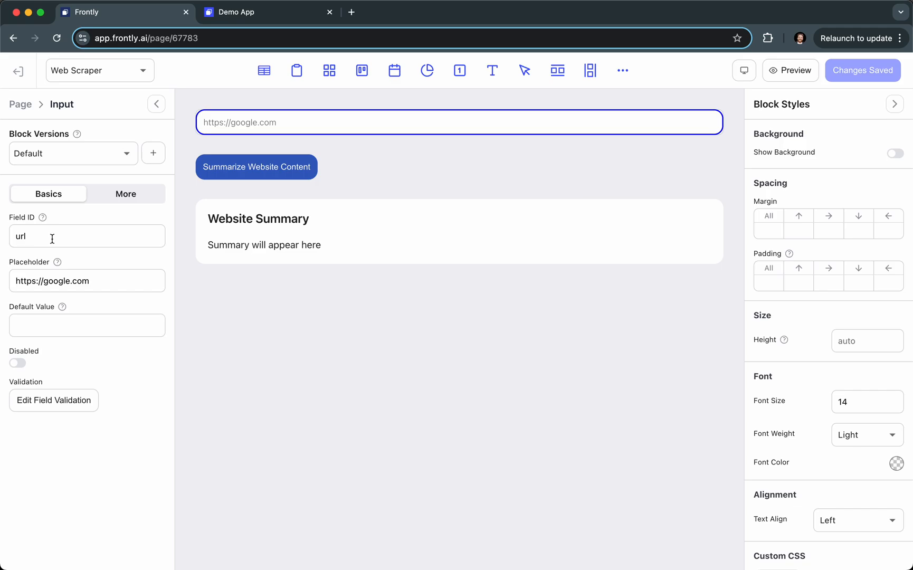
Point out the input's url field ID and select the Summarize Website Content button
left_click(255, 167)
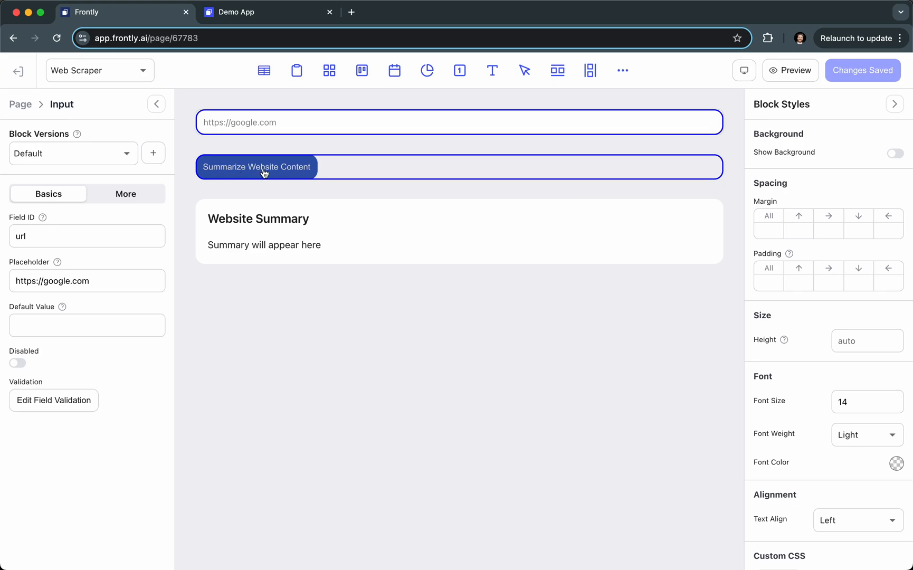
left_click(257, 167)
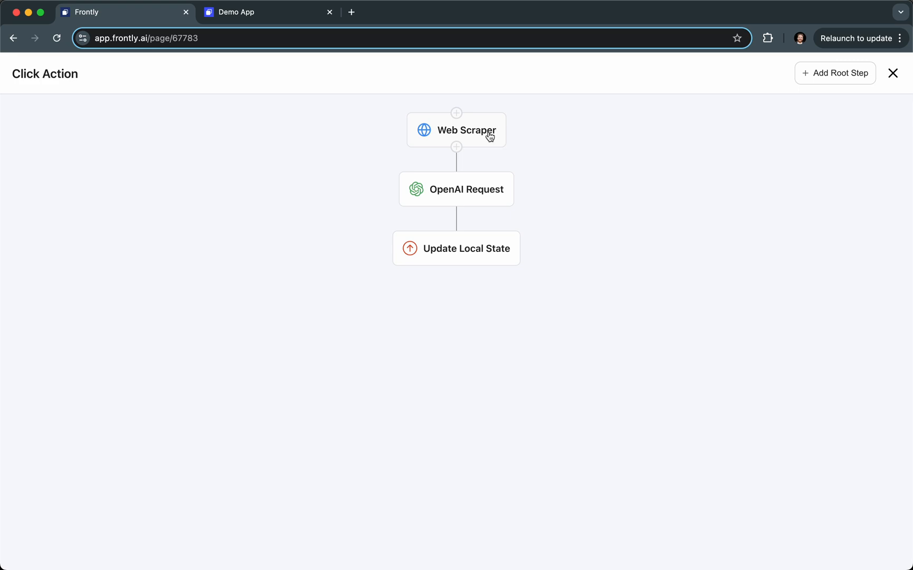
Inspect the Web Scraper step's form.url reference and close its details
left_click(456, 130)
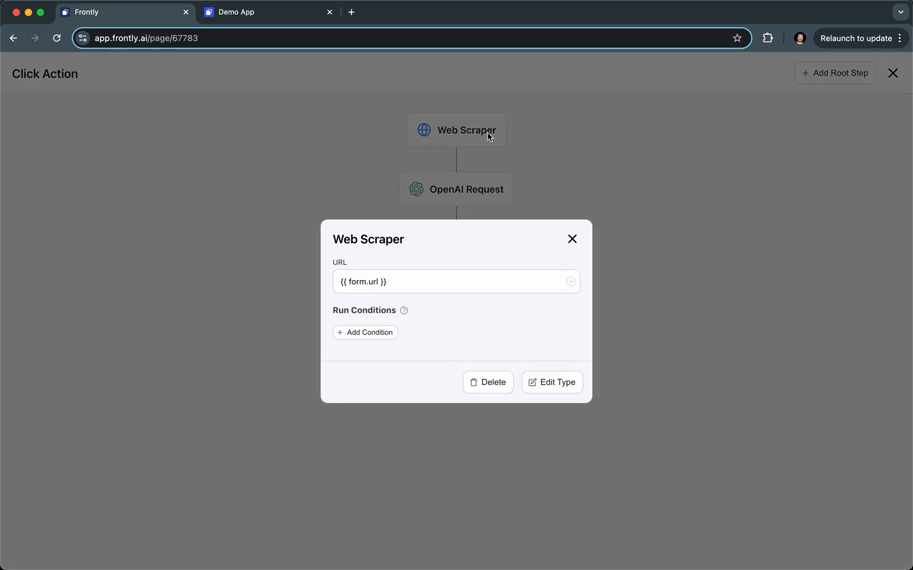
left_click(362, 281)
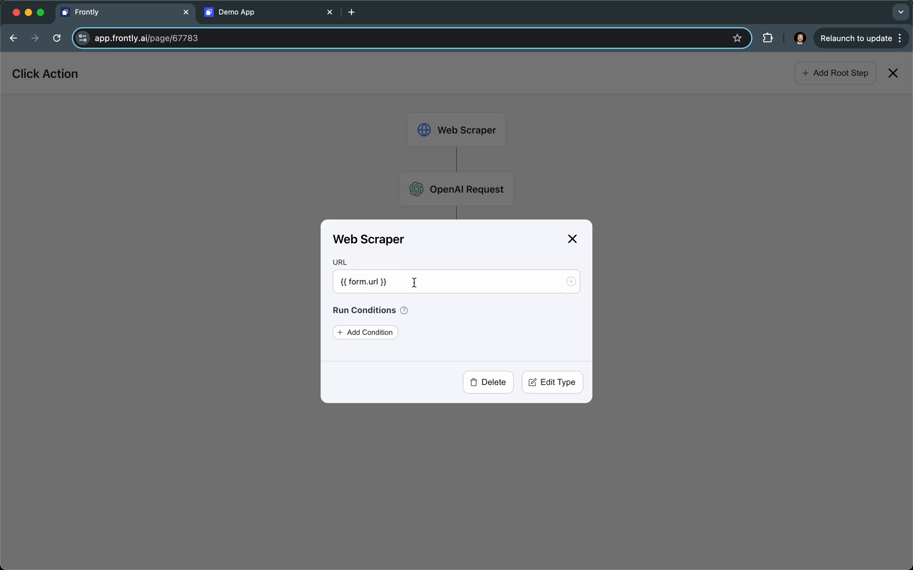
mouse_move(564, 245)
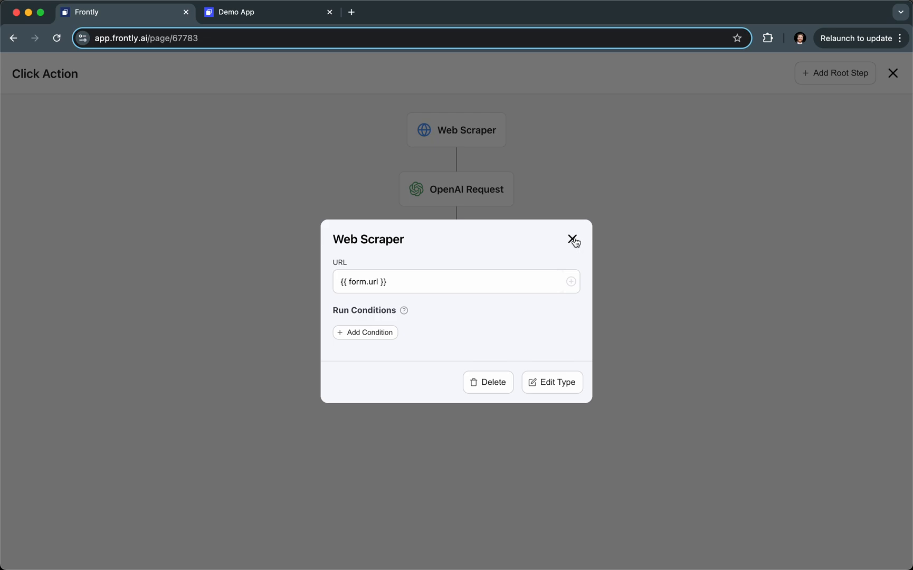
left_click(572, 240)
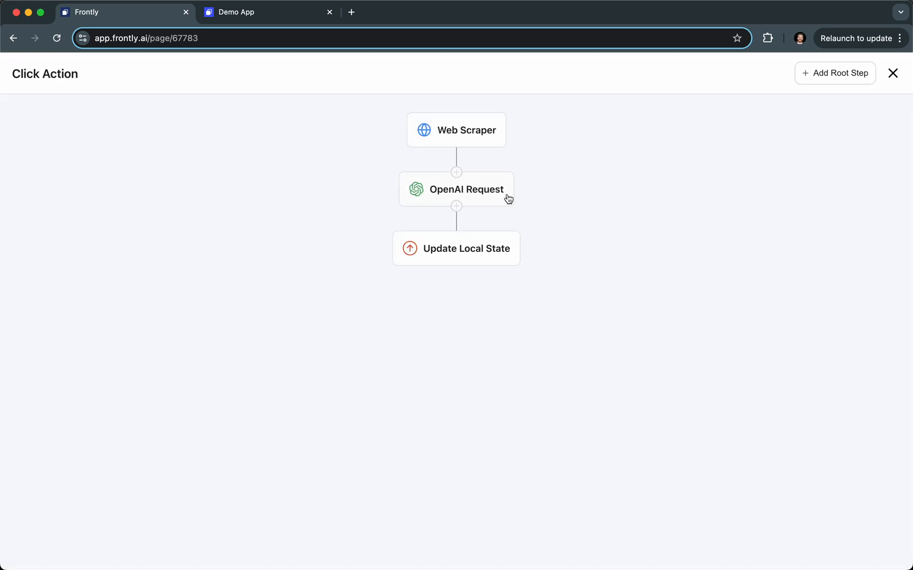
mouse_move(537, 201)
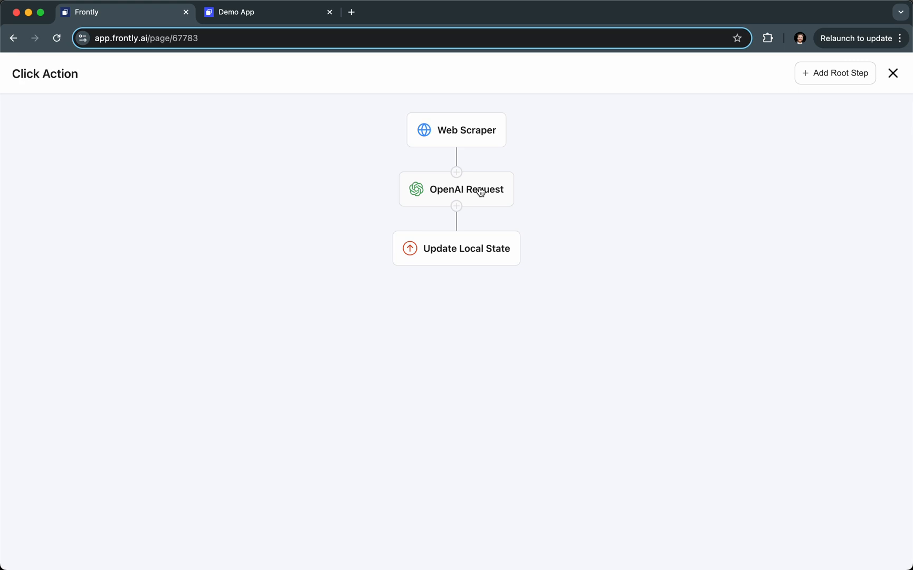
mouse_move(485, 194)
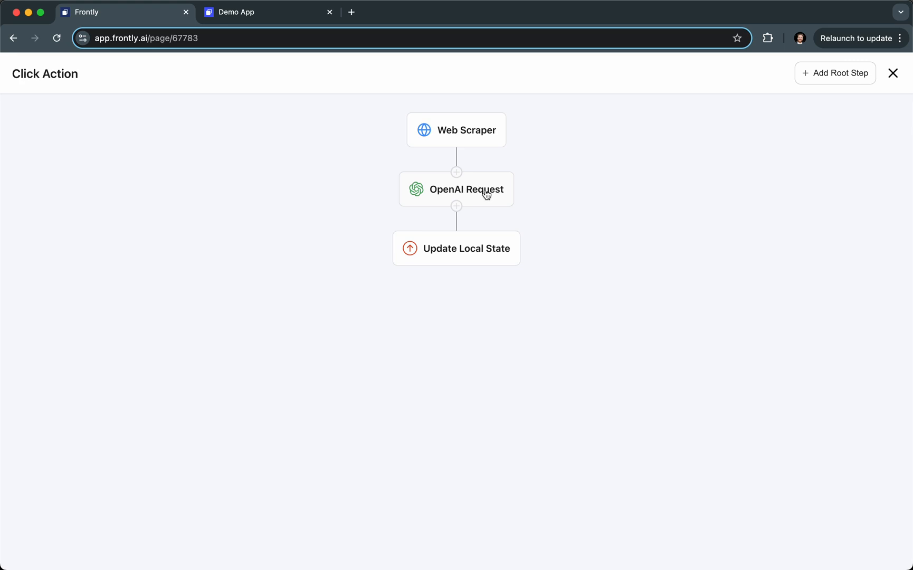
left_click(455, 189)
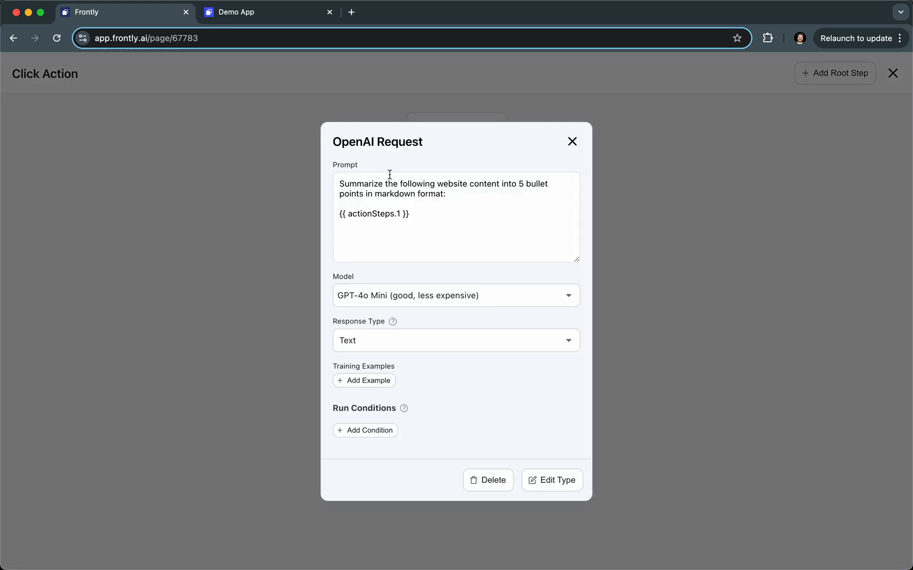
left_click_drag(340, 184, 445, 194)
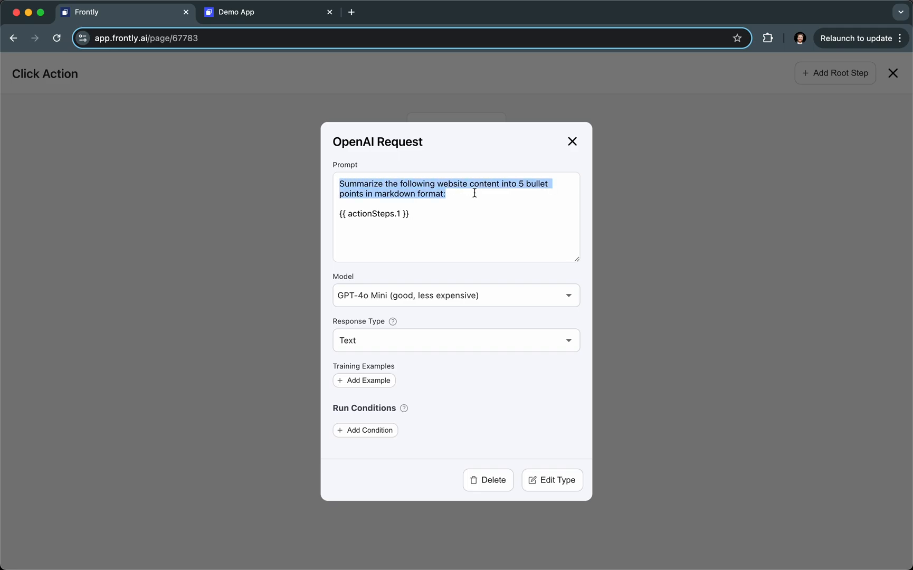
left_click(472, 193)
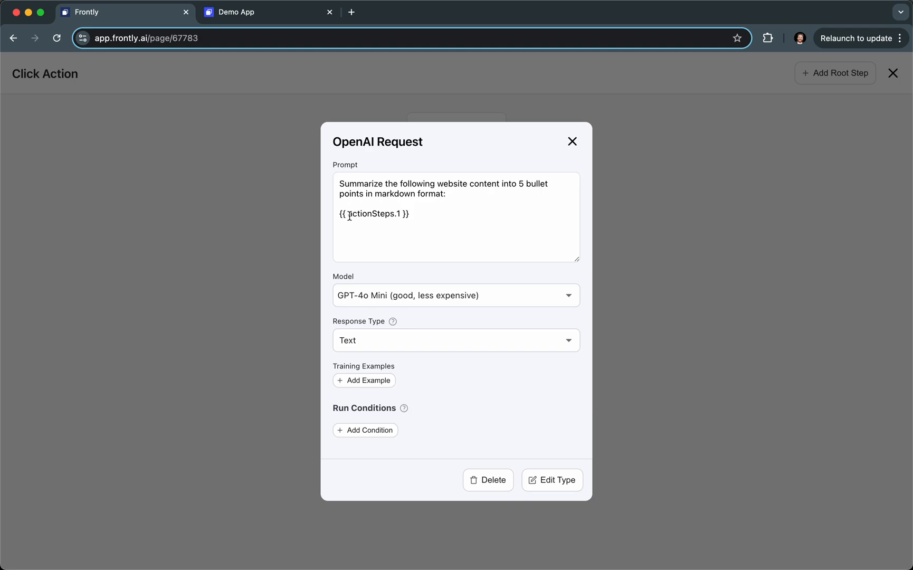
left_click(572, 140)
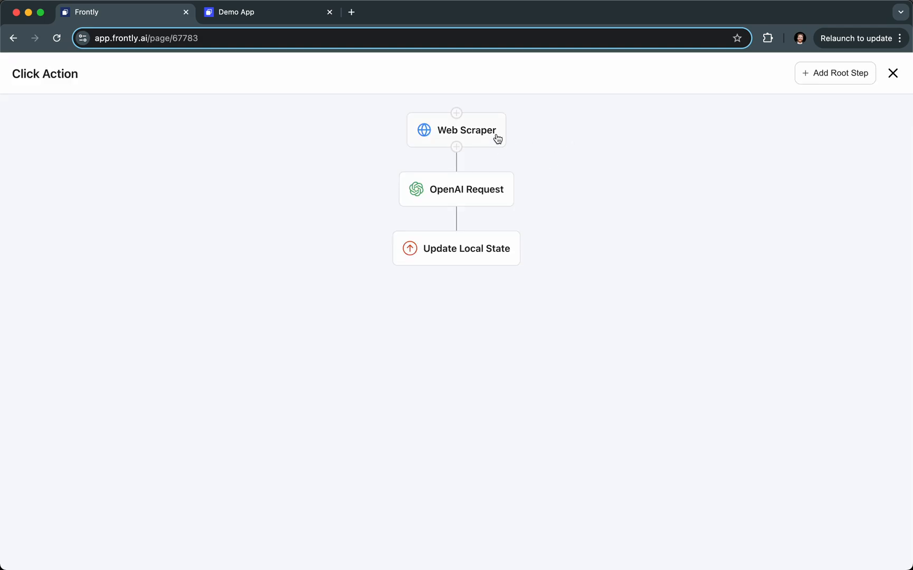
left_click(456, 189)
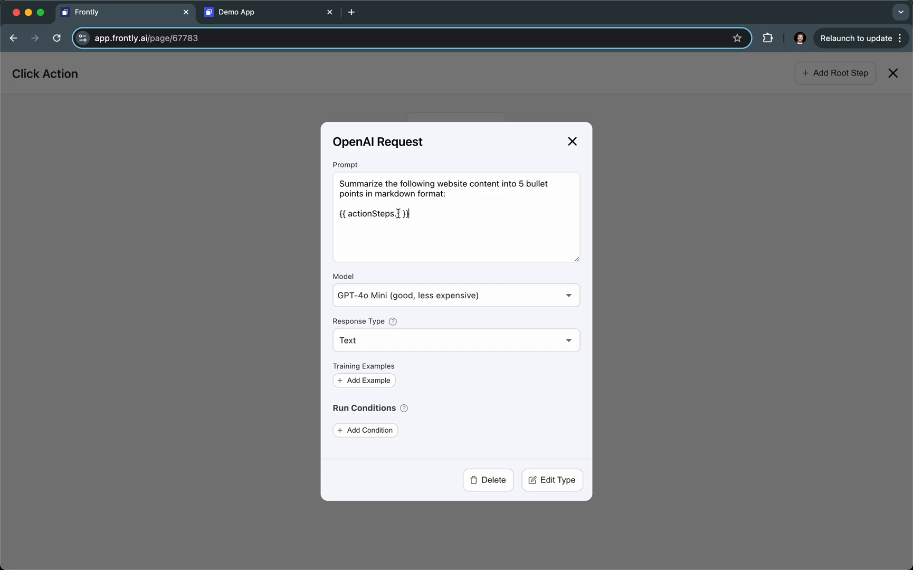
left_click(572, 140)
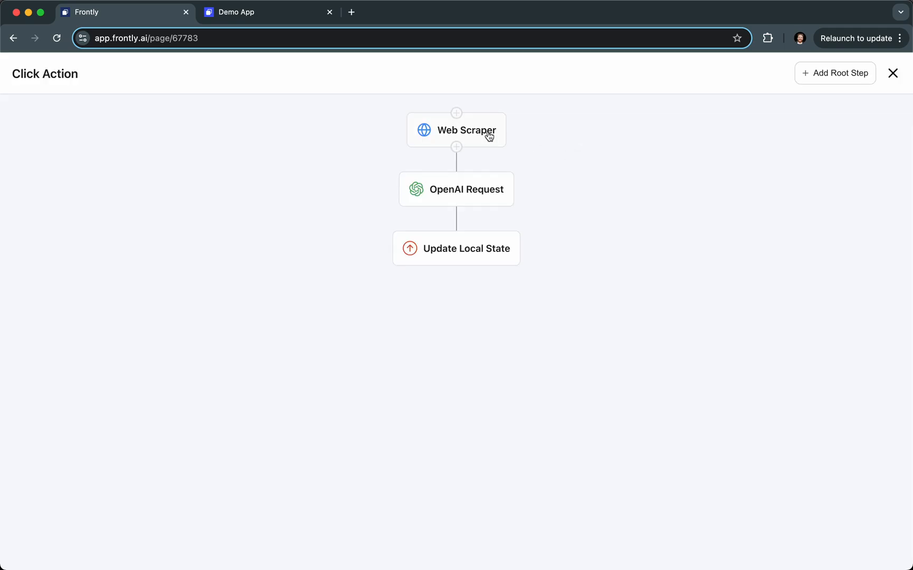
mouse_move(481, 140)
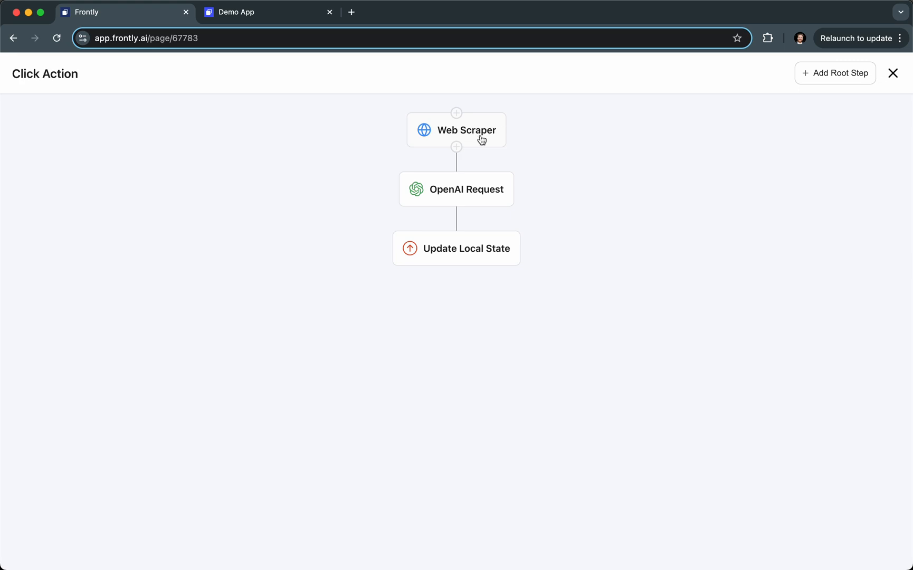
left_click(456, 188)
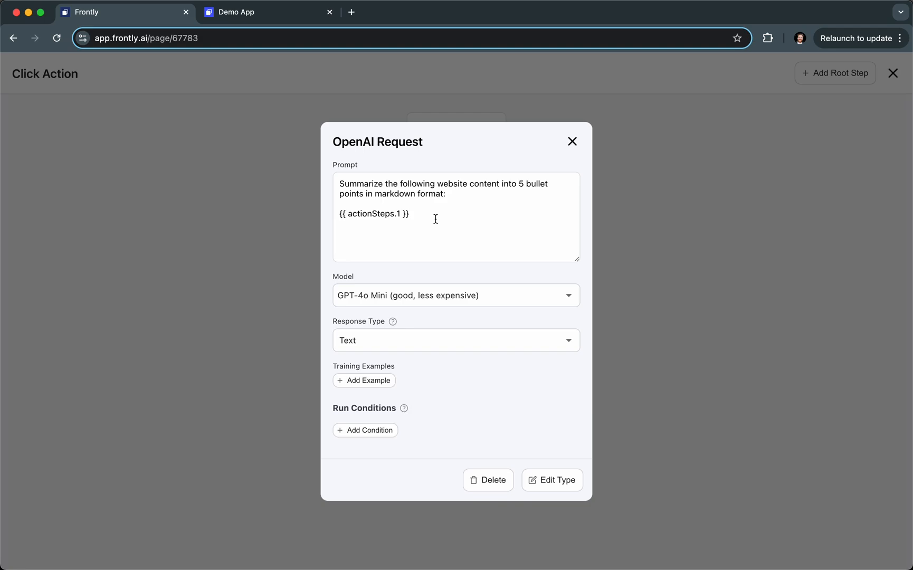
mouse_move(446, 254)
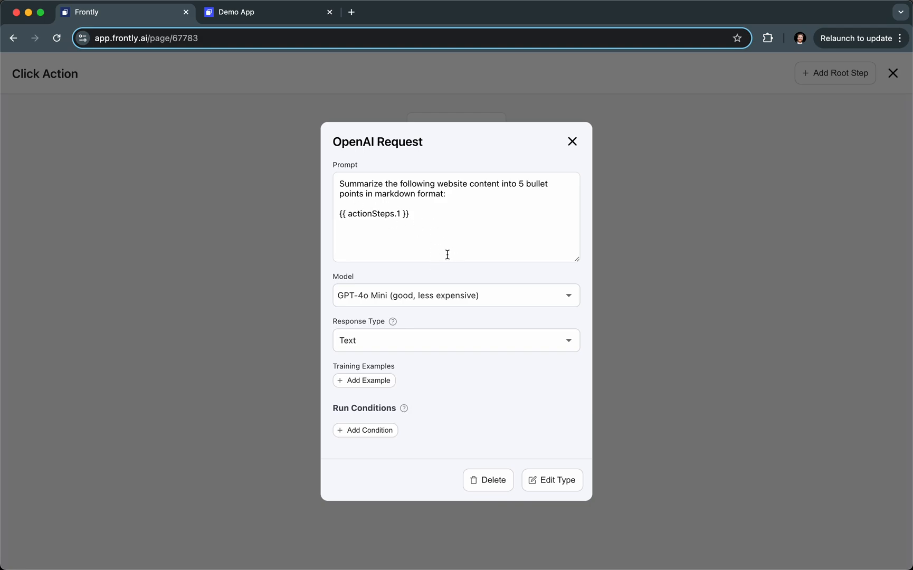
mouse_move(414, 403)
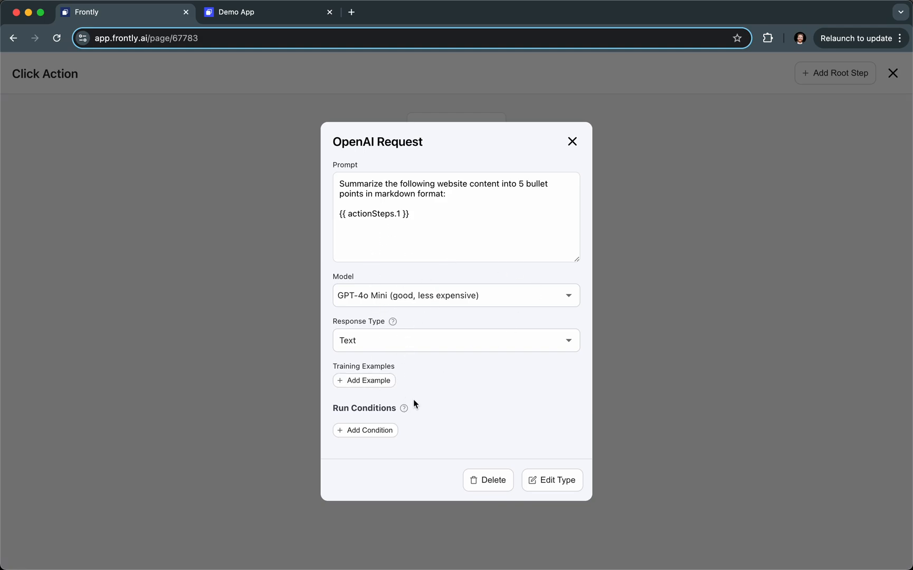
left_click(571, 141)
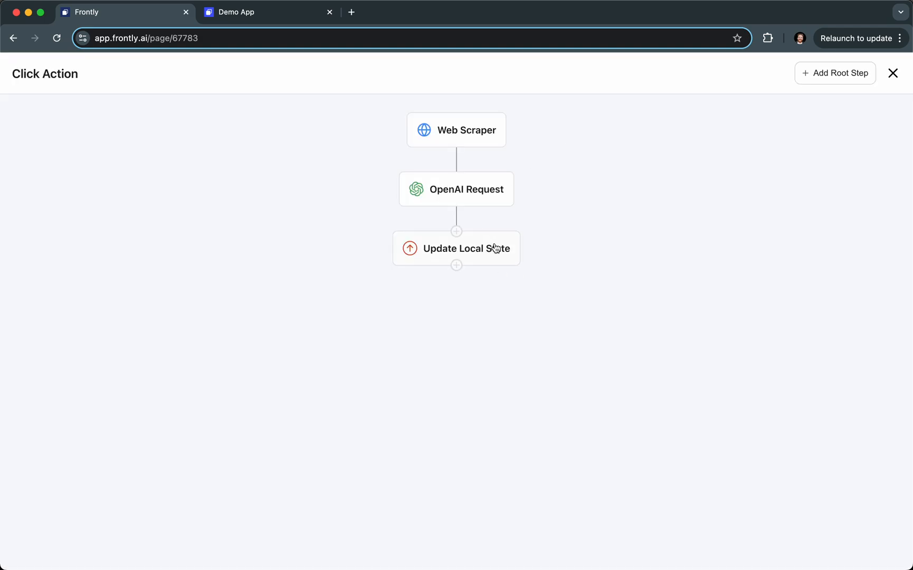
Inspect the Update Local State step's summary key and select its value expression
left_click(465, 248)
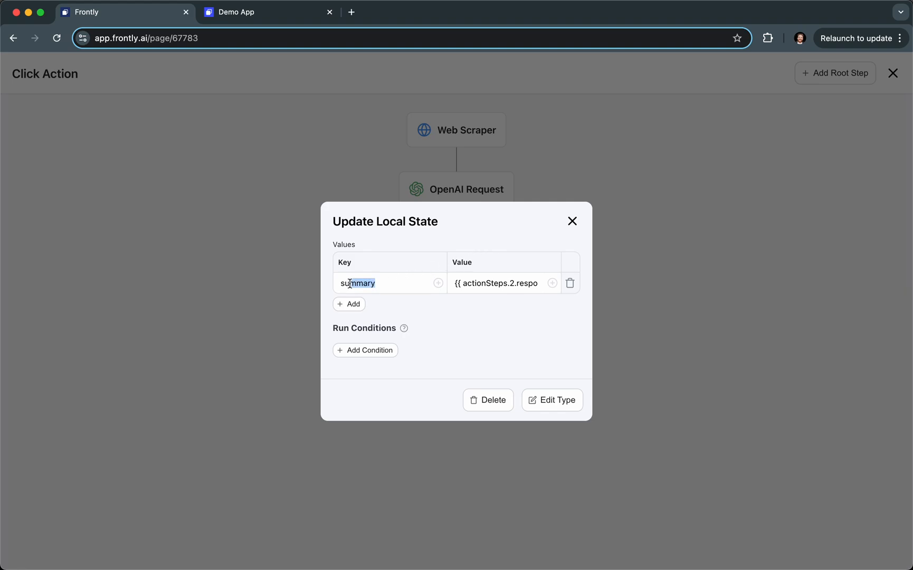
double_click(358, 283)
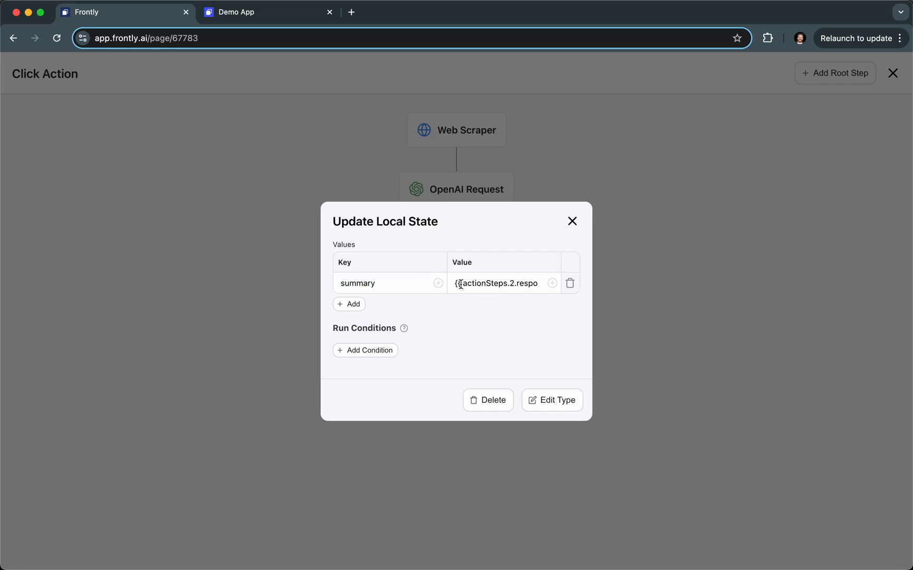
triple_click(500, 283)
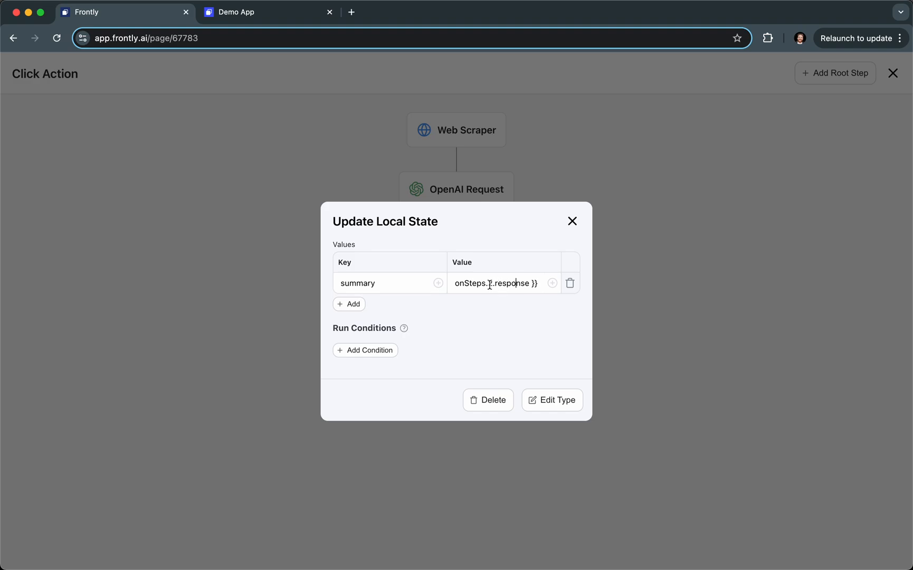
double_click(512, 283)
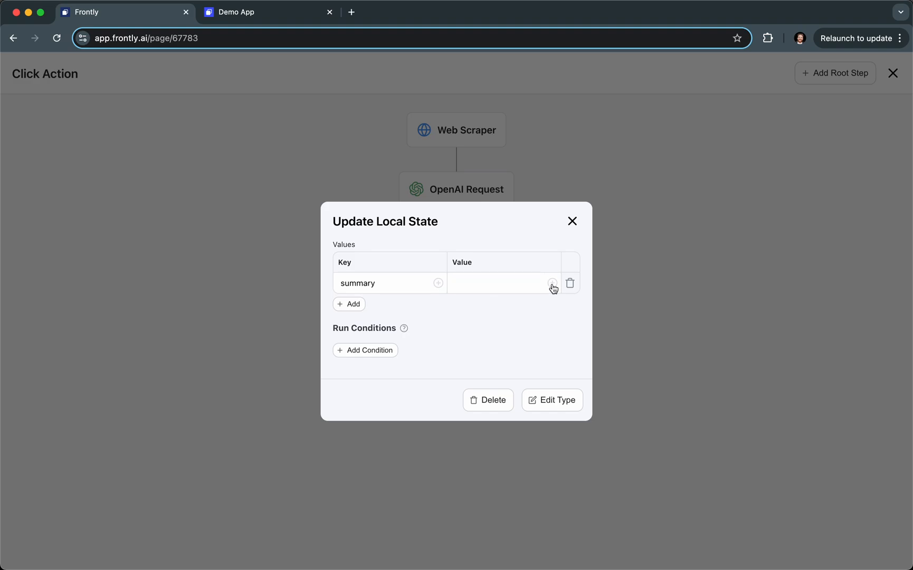
Insert the Step 2 response variable as the summary key's value
left_click(551, 284)
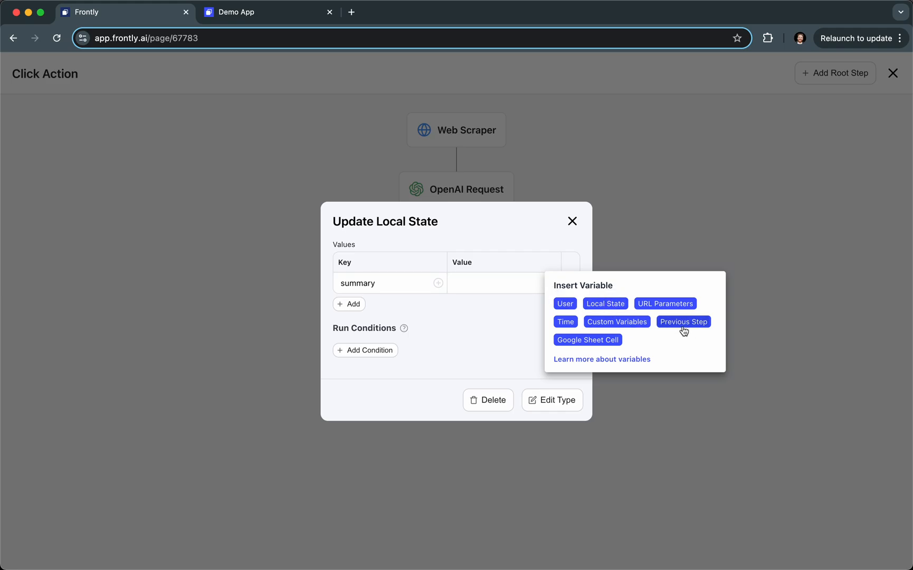
mouse_move(686, 330)
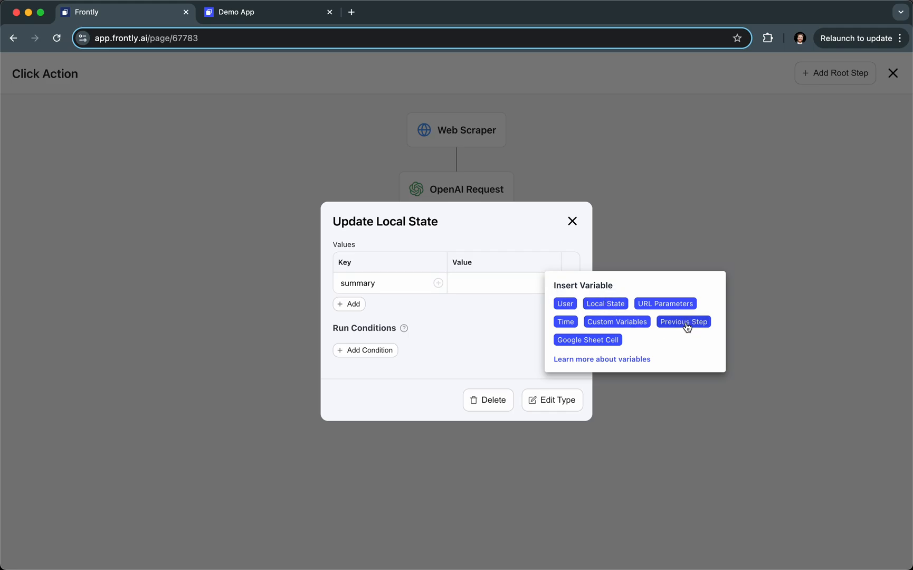
left_click(682, 321)
type("re")
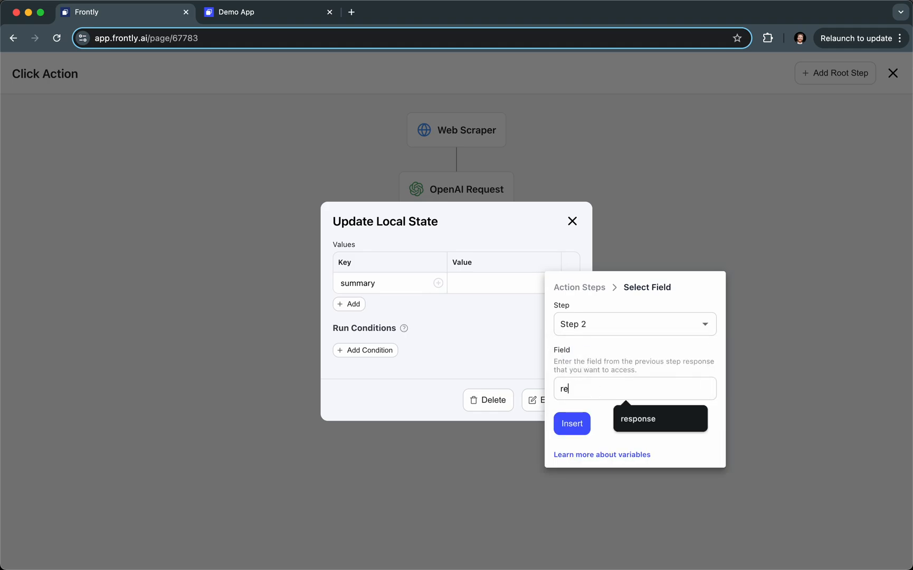
left_click(658, 418)
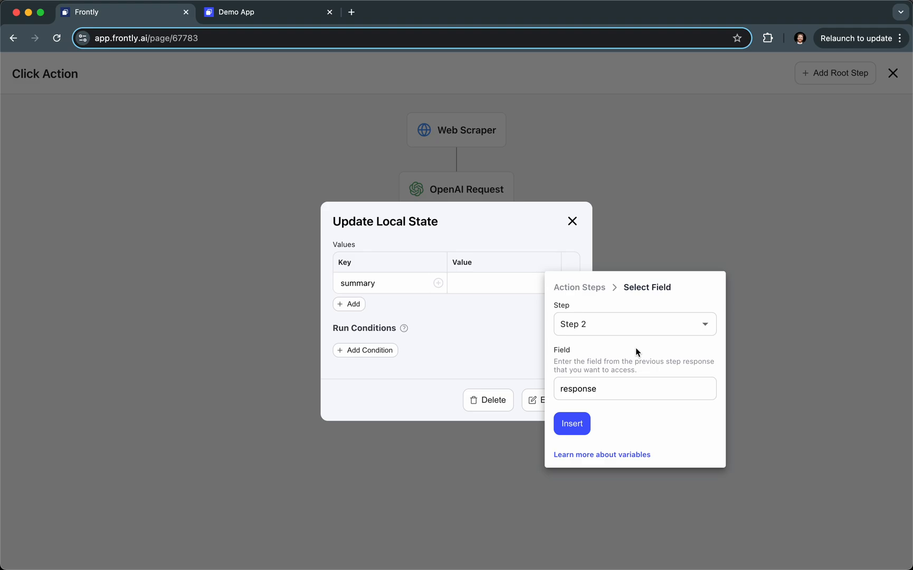
mouse_move(589, 404)
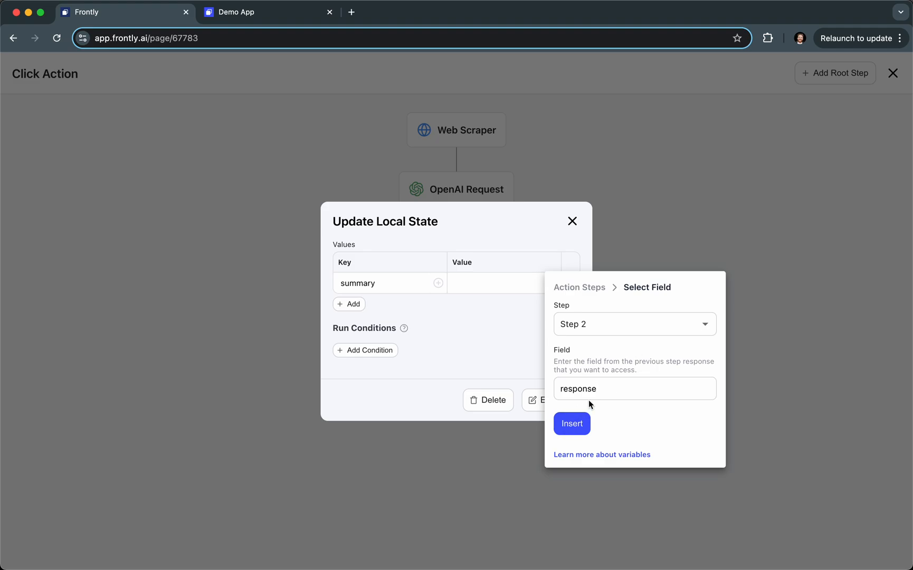
left_click(571, 423)
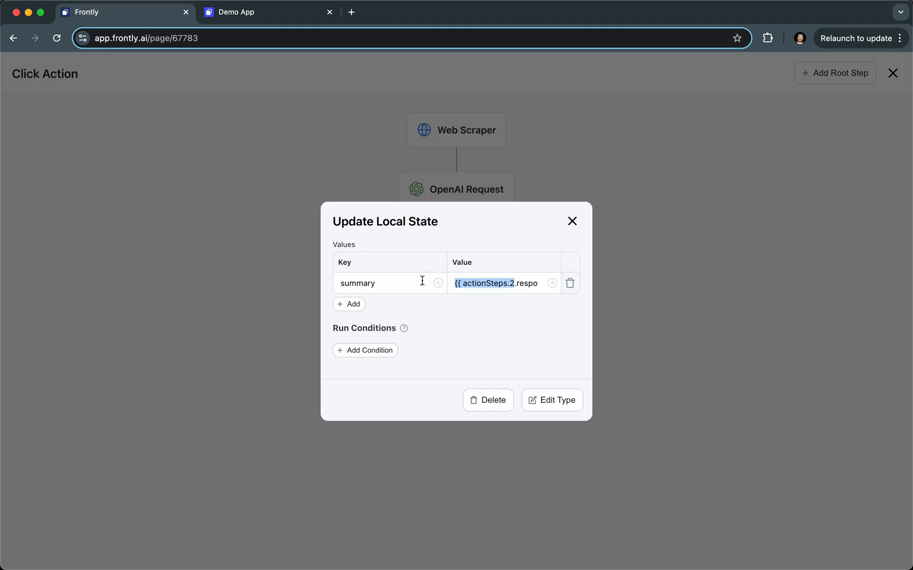
Return to the page editor and select the Website Summary heading
left_click(572, 222)
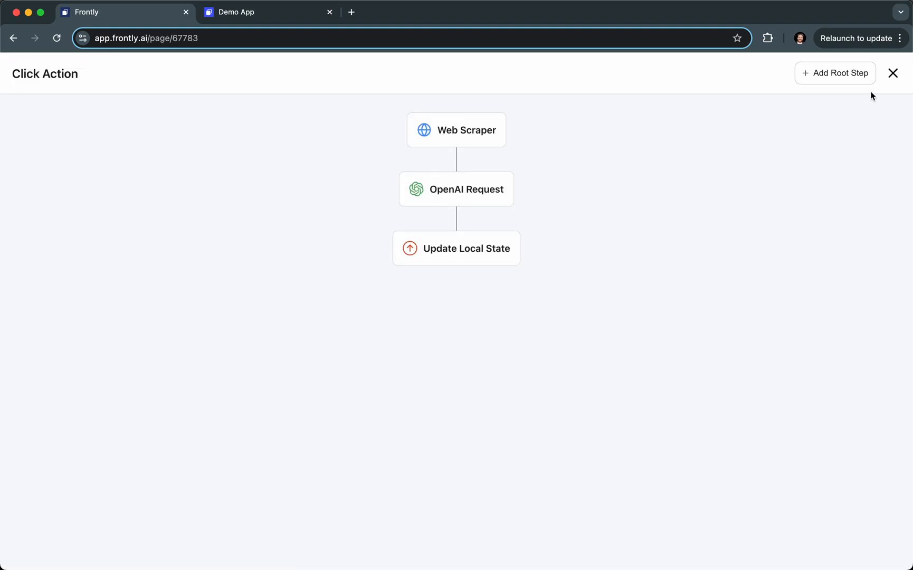
left_click(893, 73)
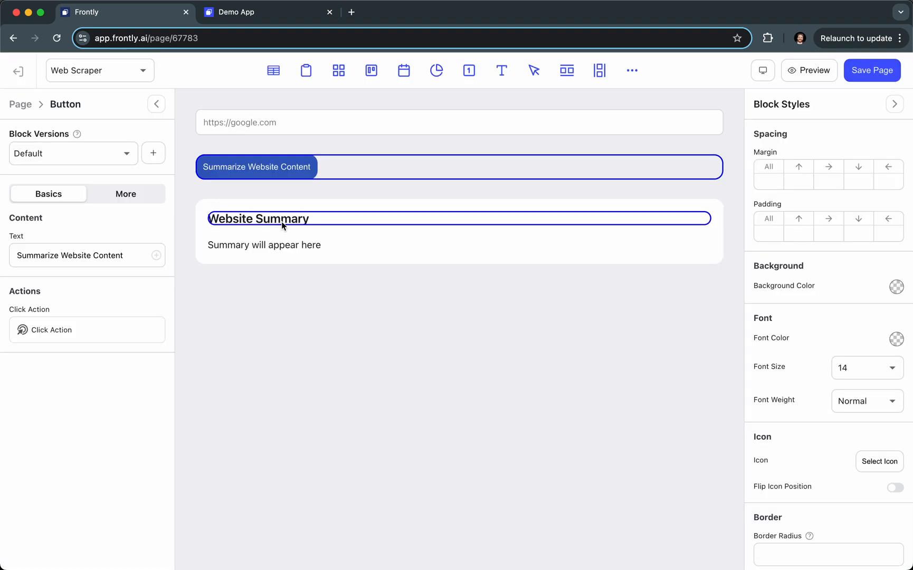
left_click(259, 218)
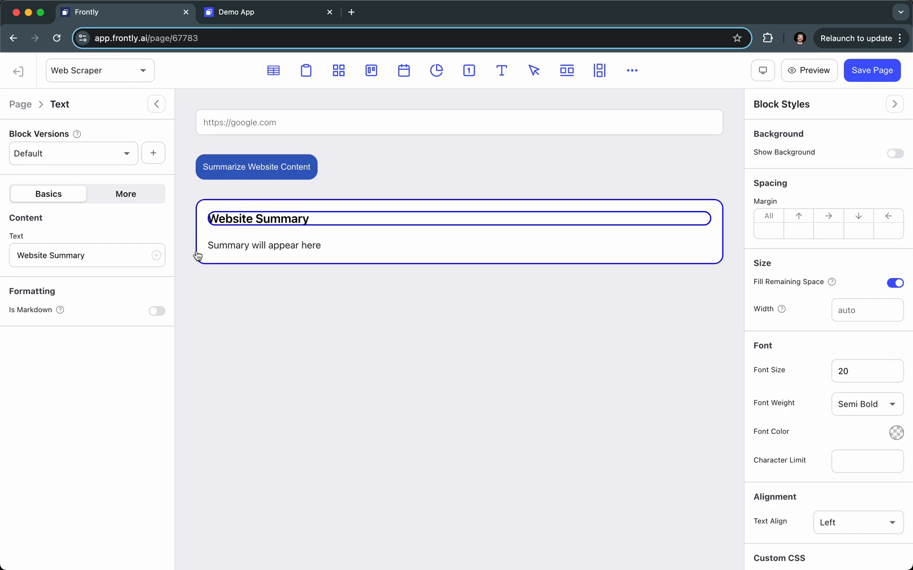
Select the 'Summary will appear here' text block showing localState.summary as markdown
left_click(263, 245)
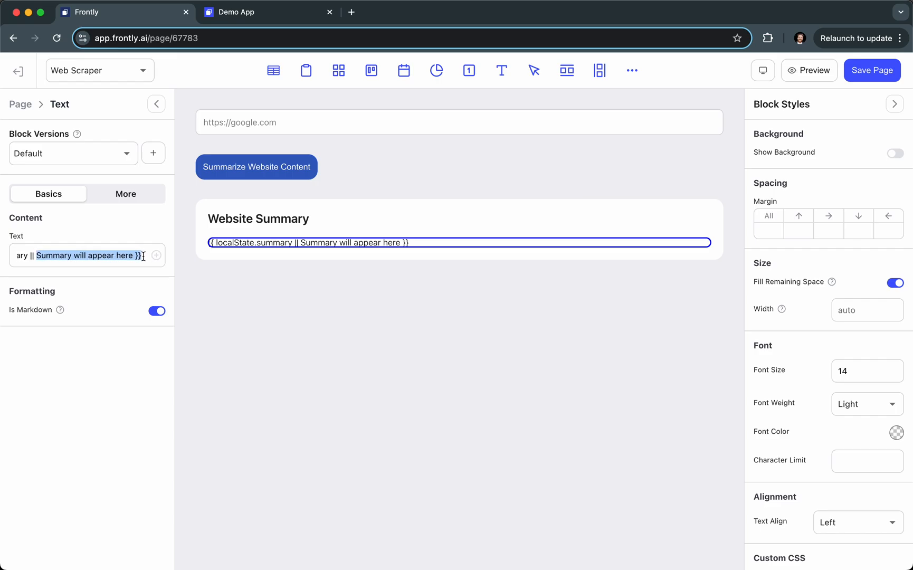
mouse_move(87, 126)
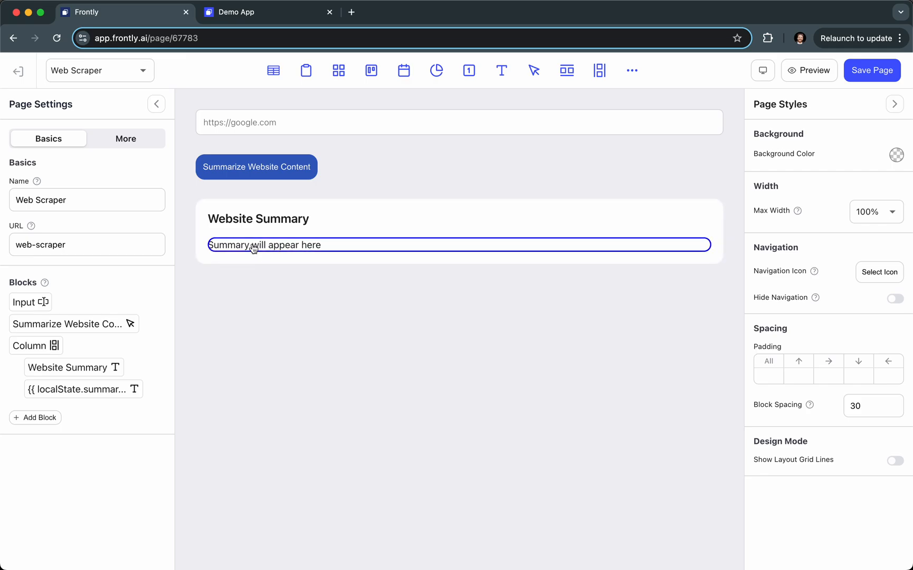
mouse_move(267, 250)
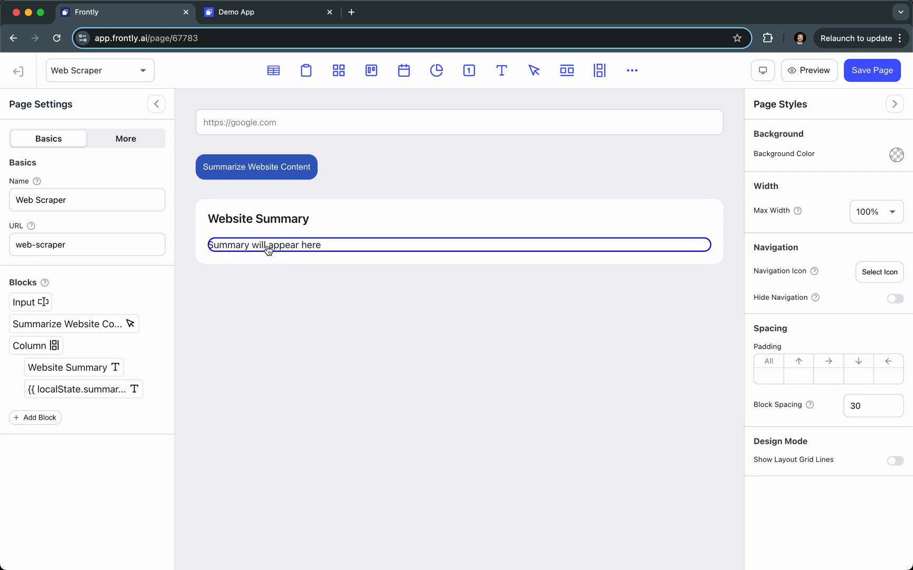
mouse_move(315, 250)
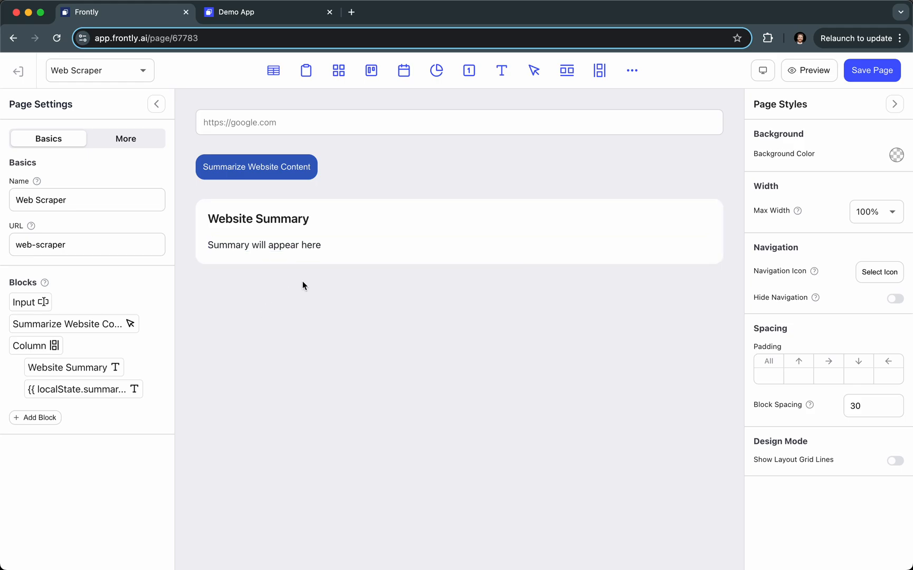
mouse_move(267, 4)
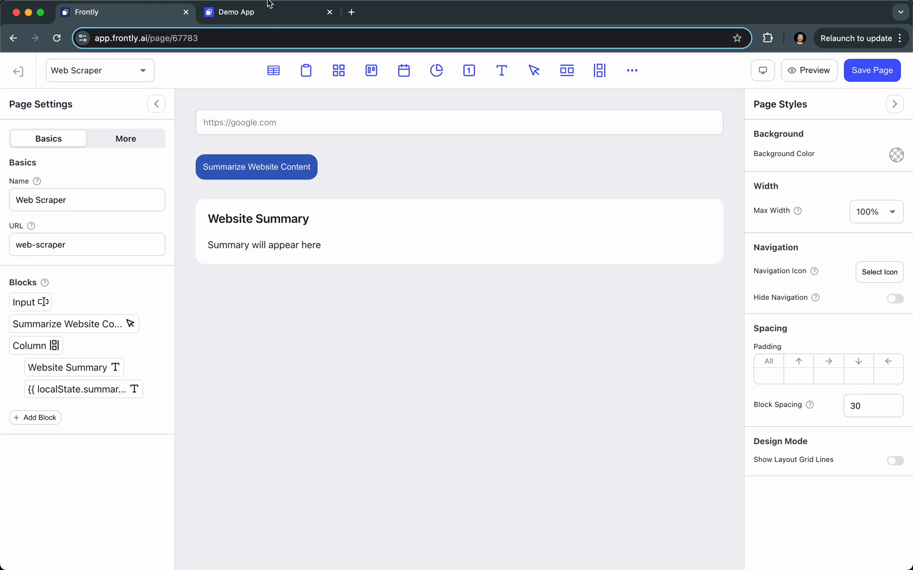